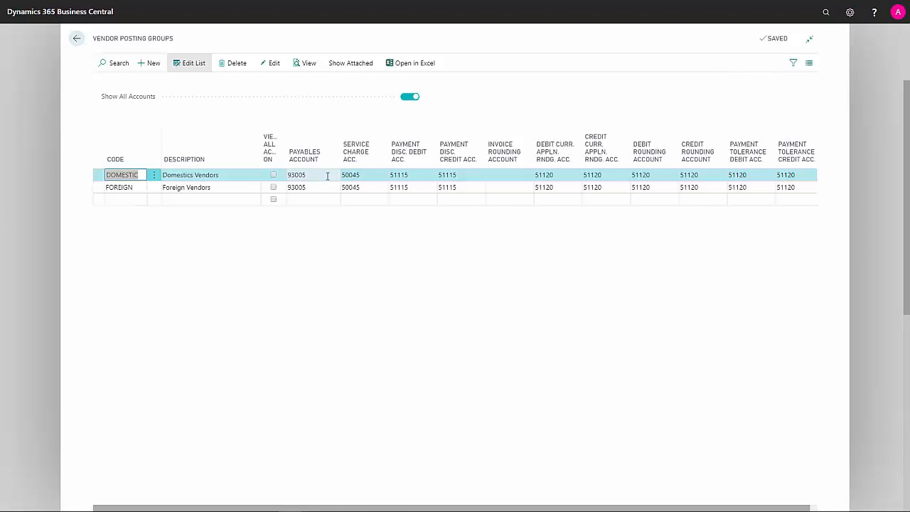
click(350, 175)
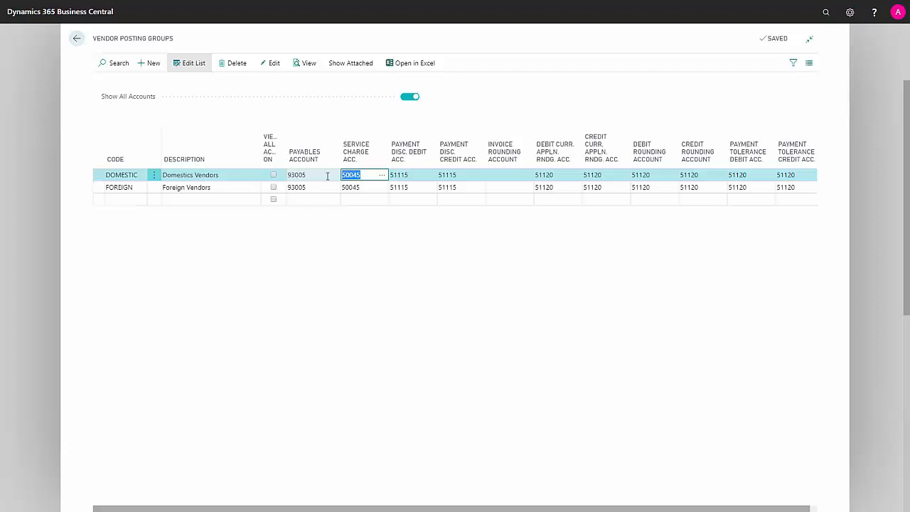
click(413, 175)
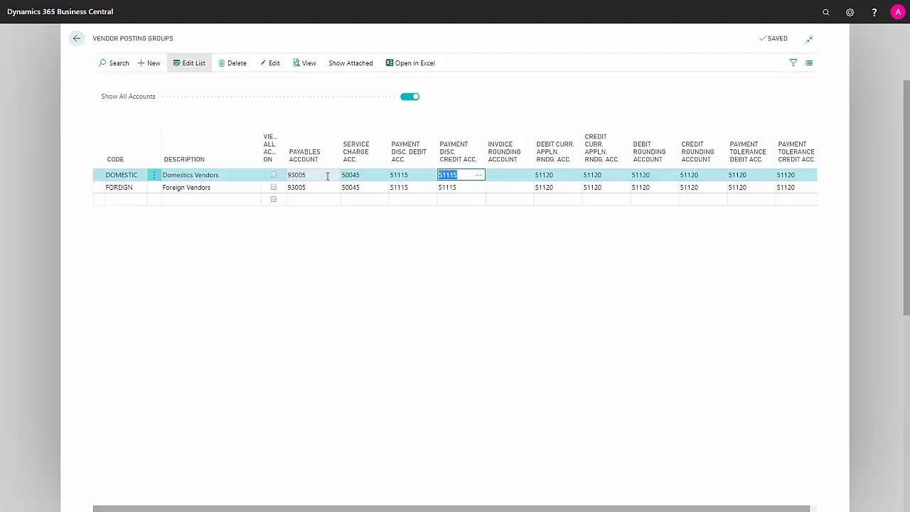
click(509, 175)
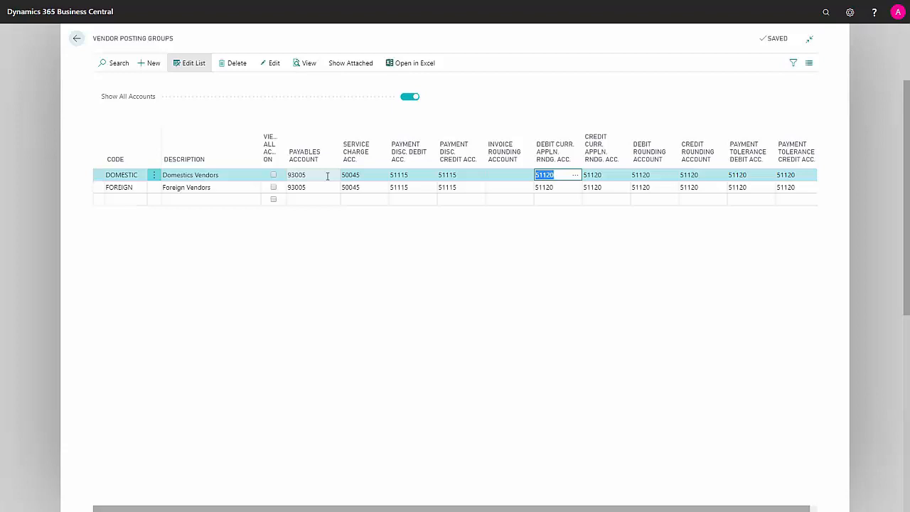
click(591, 175)
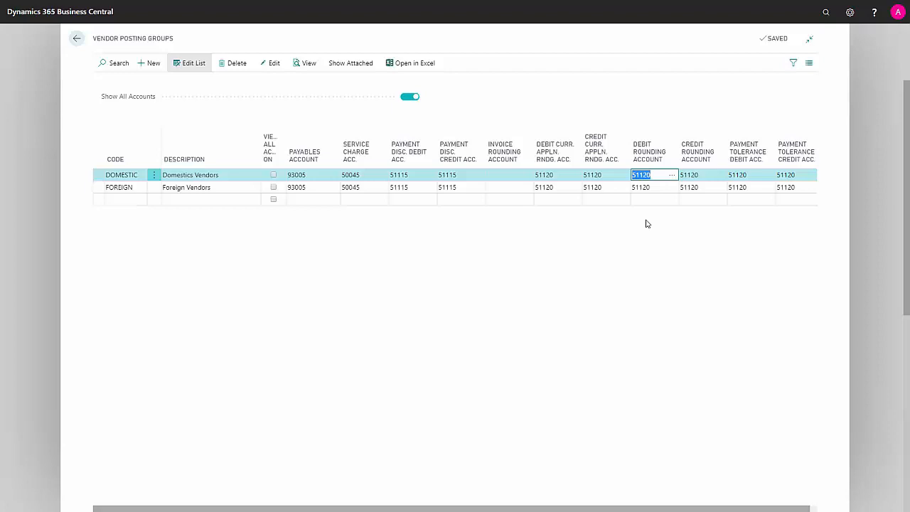
click(689, 175)
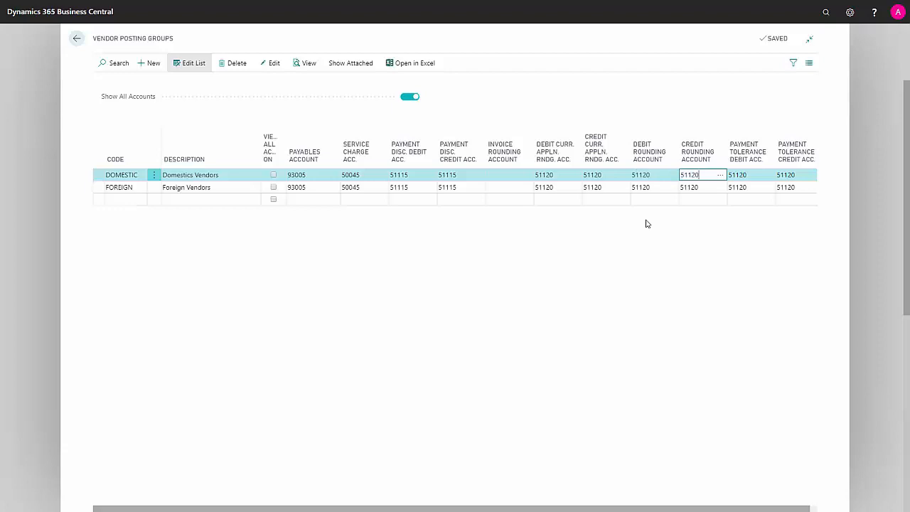